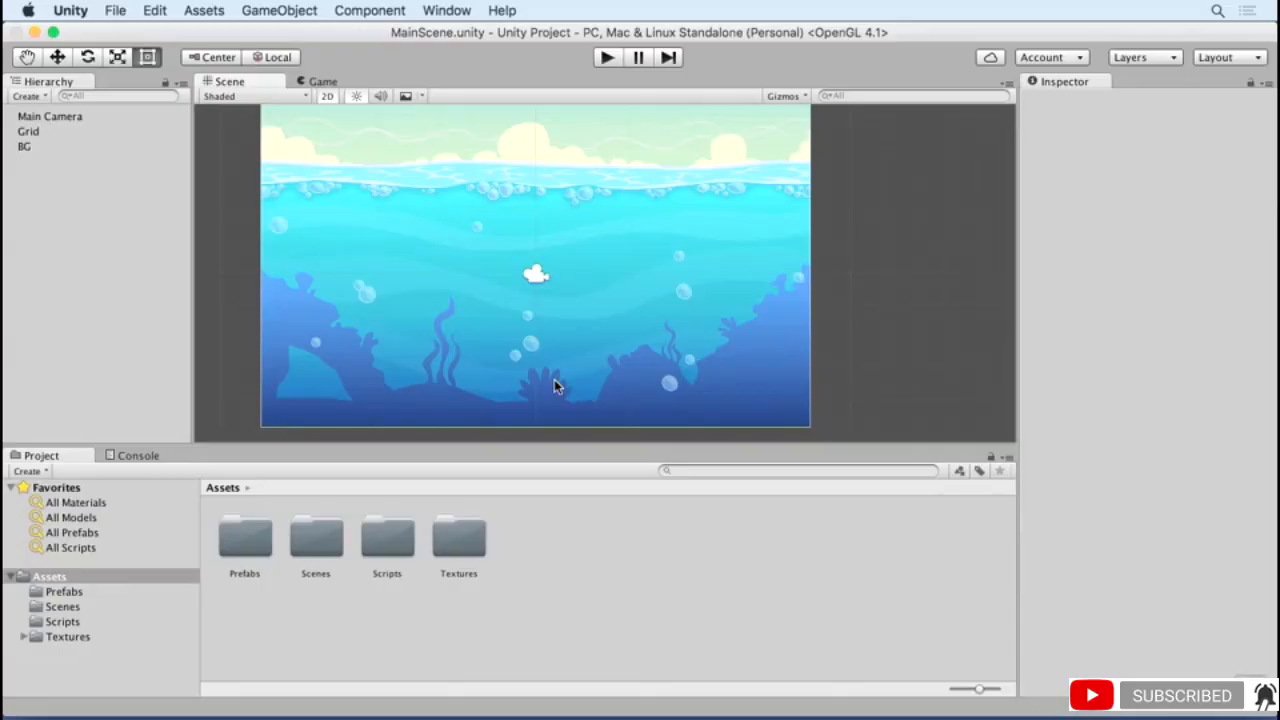
mouse_move(548, 376)
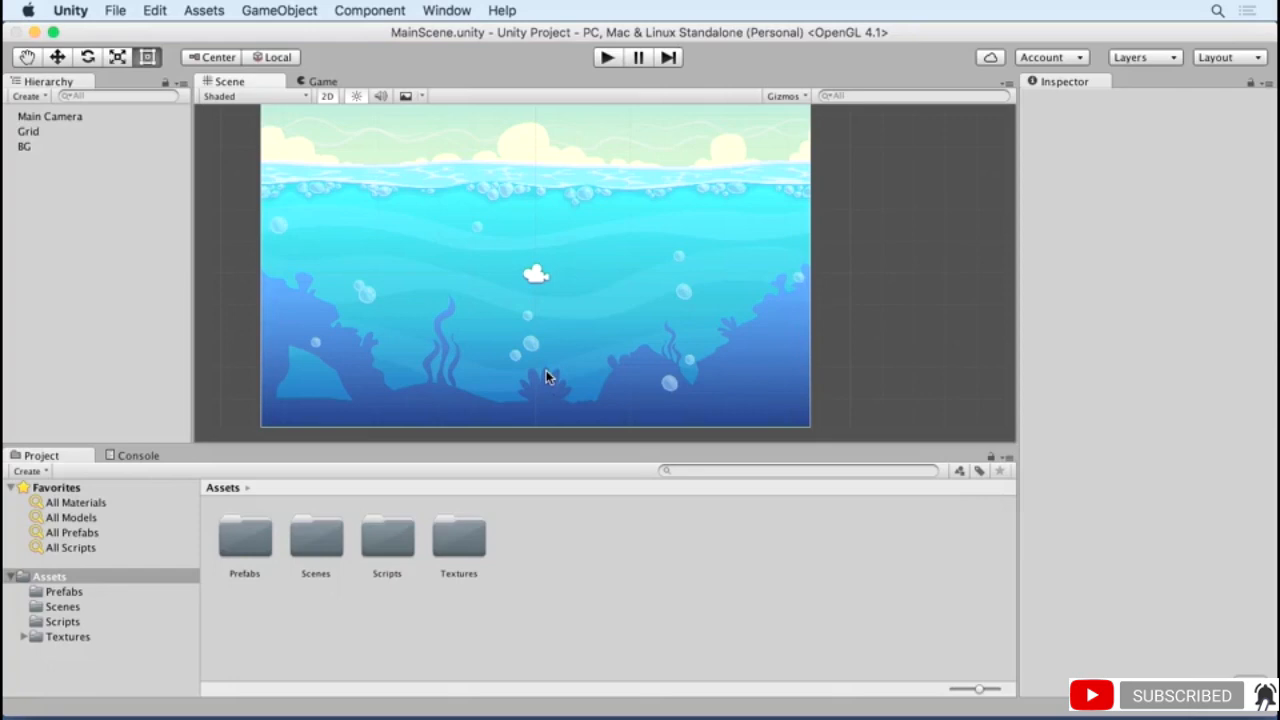
- Declare private GameObject[,] pieces below the piecePrefabDict field in Grid.cs
click(28, 132)
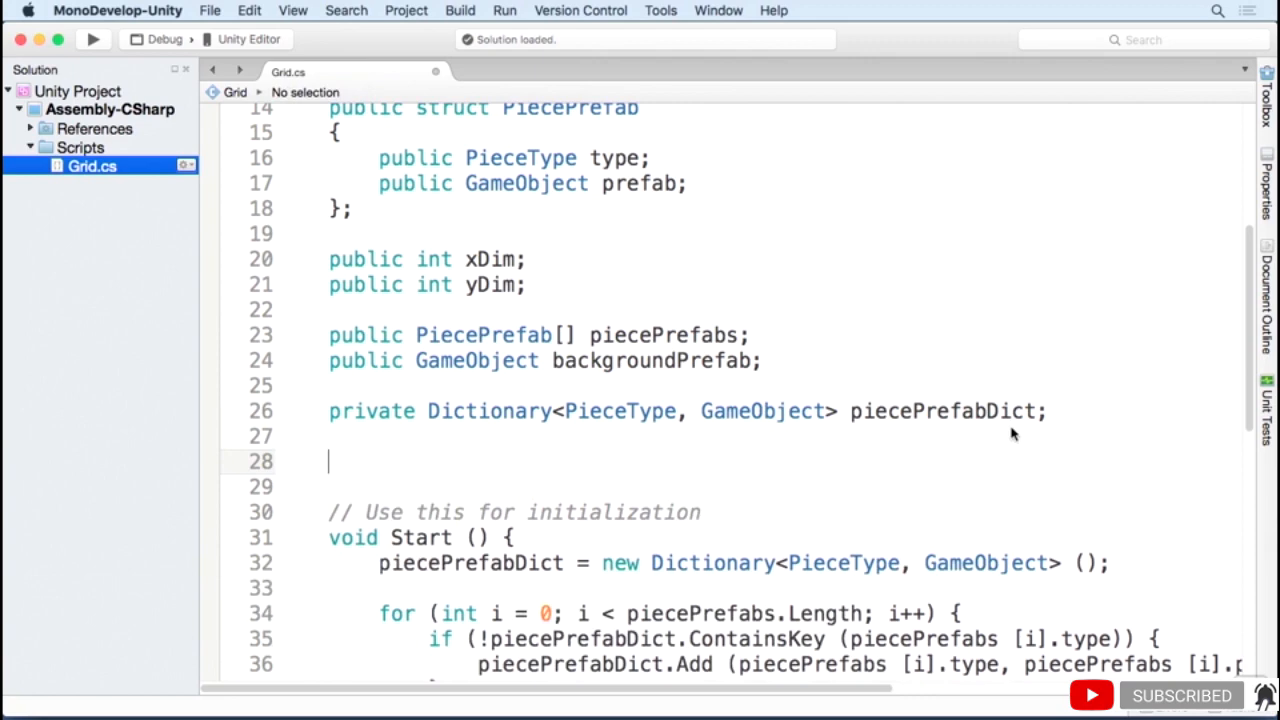
text(private GameObject[)
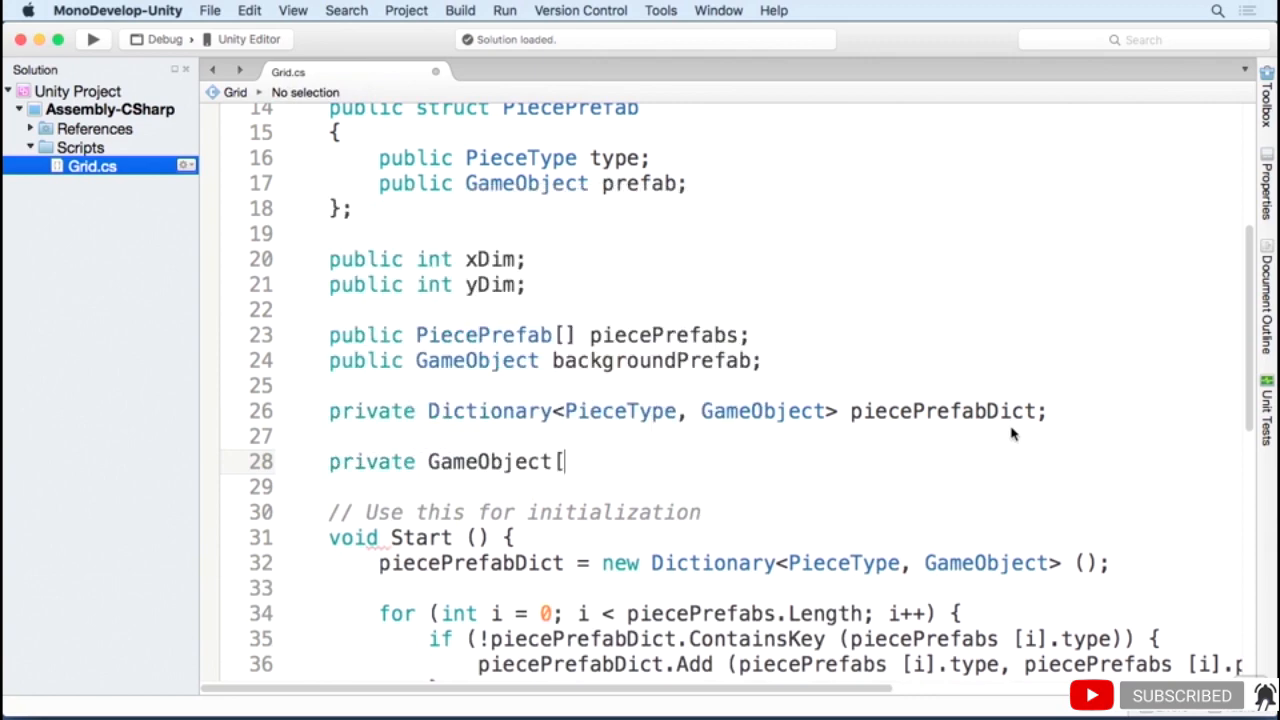
text(,] pieces;)
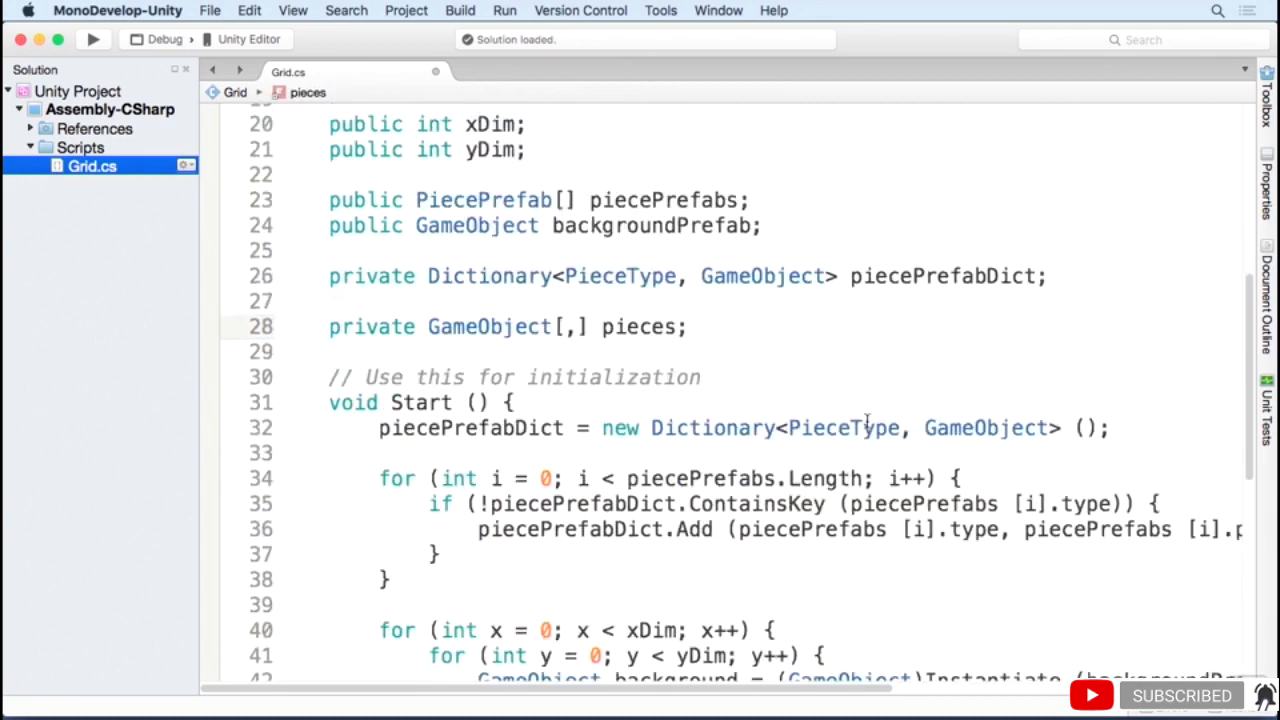
- Assign pieces = new GameObject[xDim, yDim] in Start and write nested for loops over x < xDim and y < yDim
scroll(down, 3)
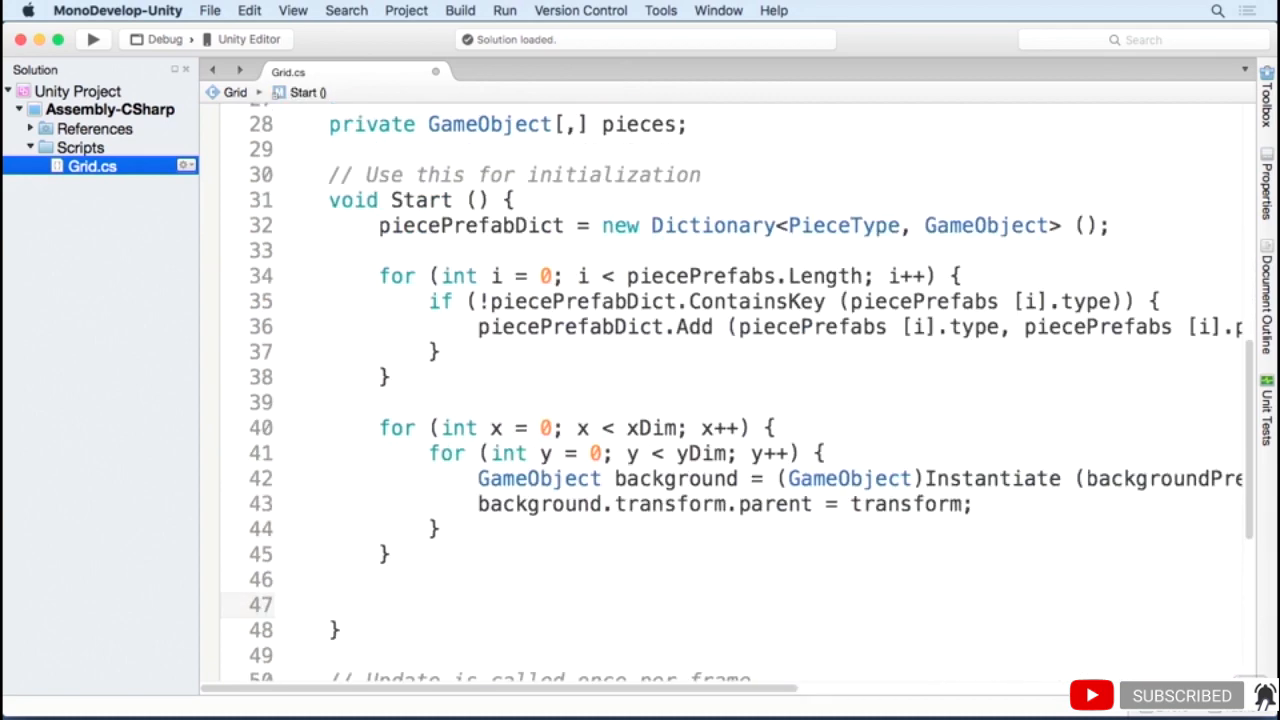
text(pieces = new GameObject[,)
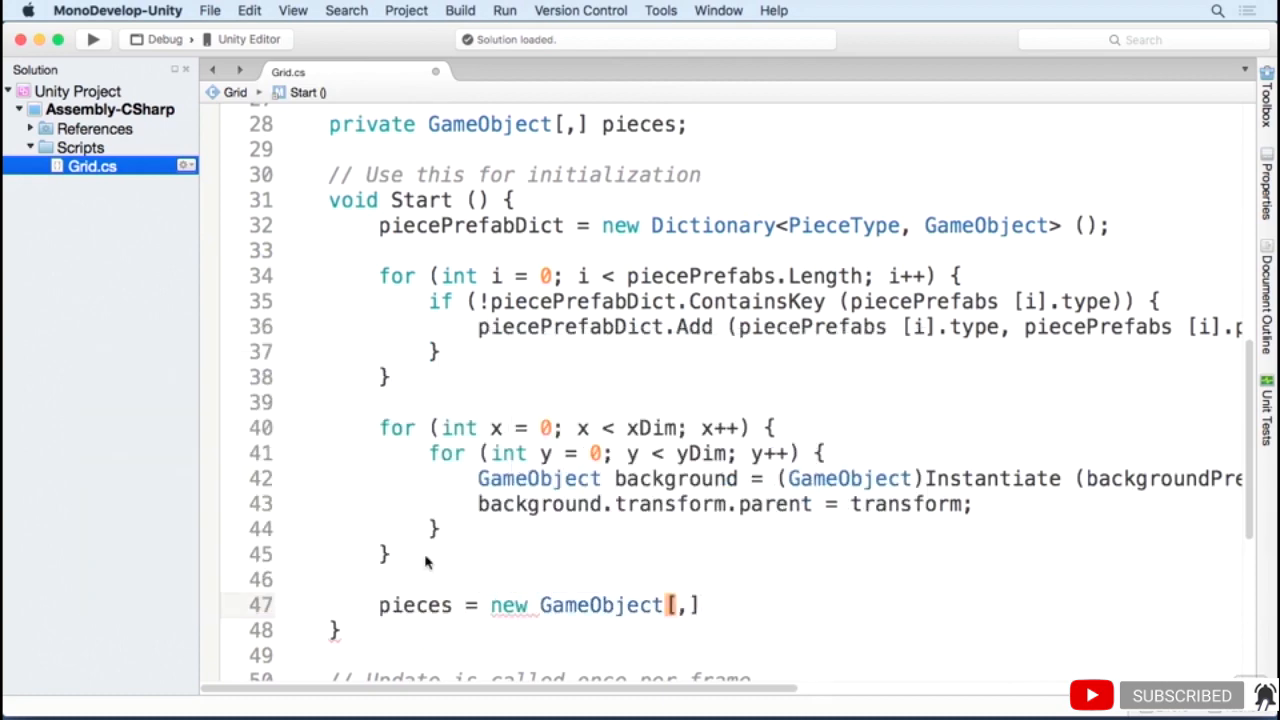
text(xDim)
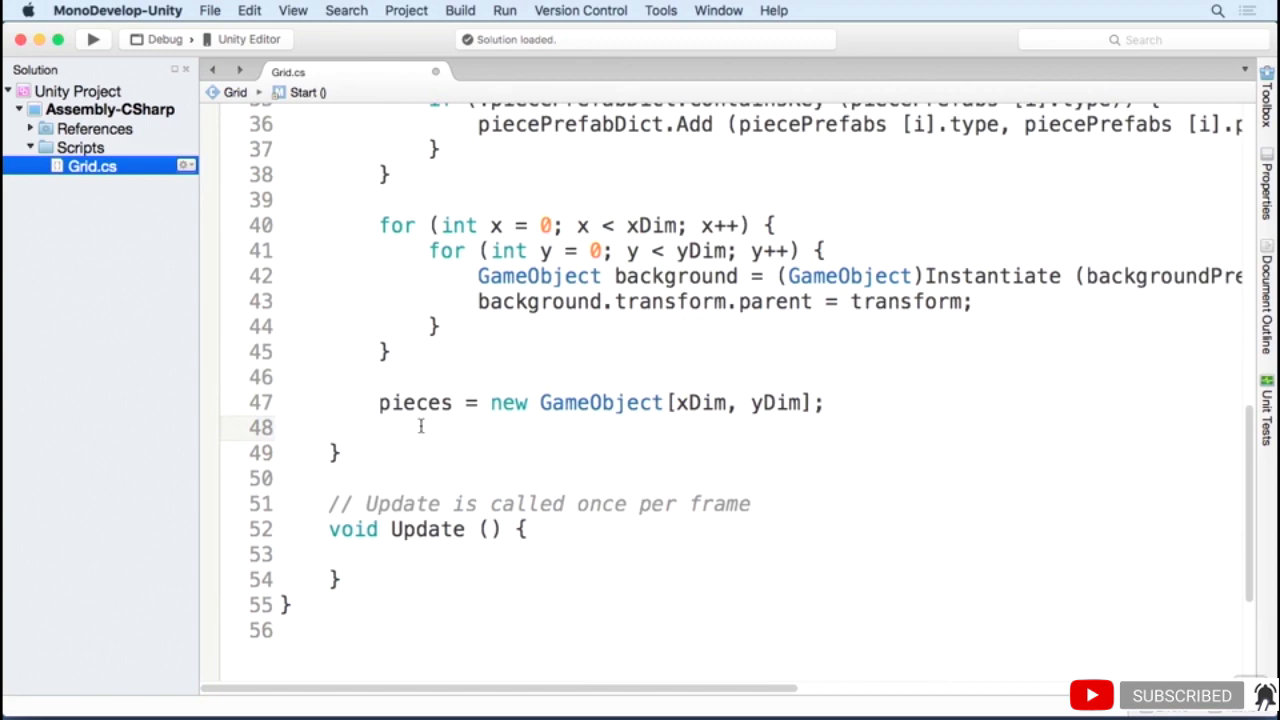
text(for)
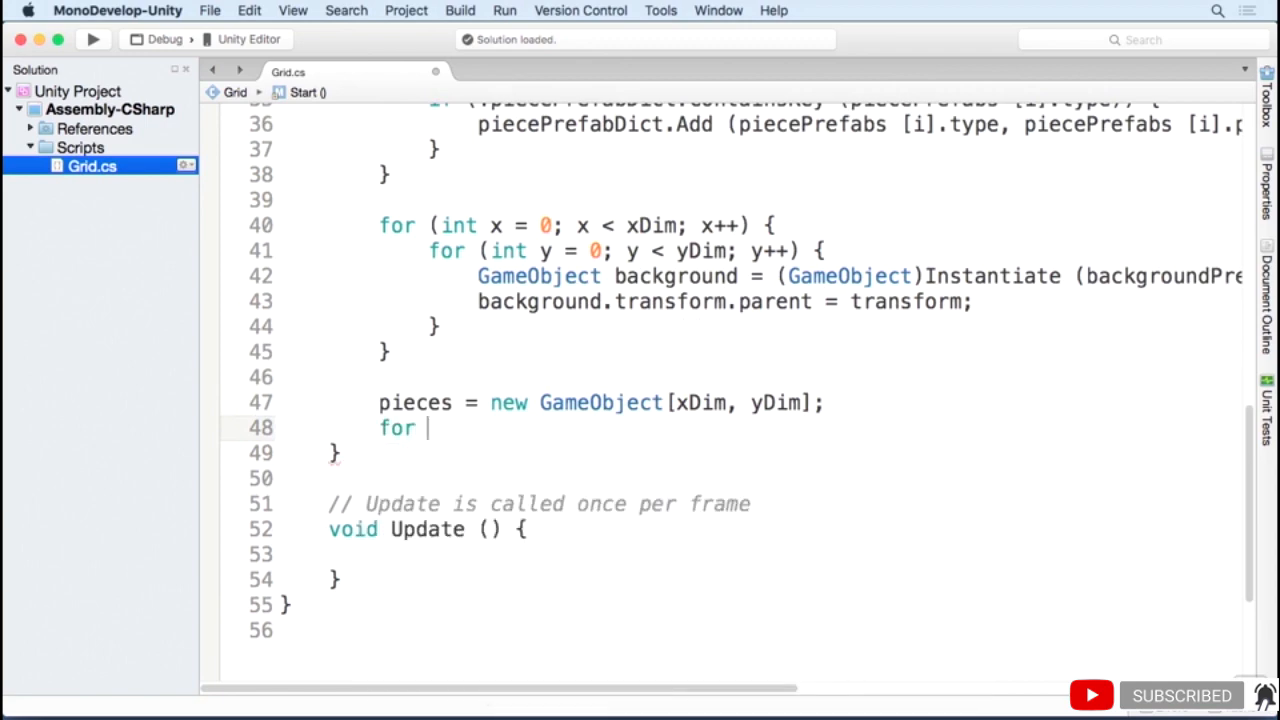
text((int x =)
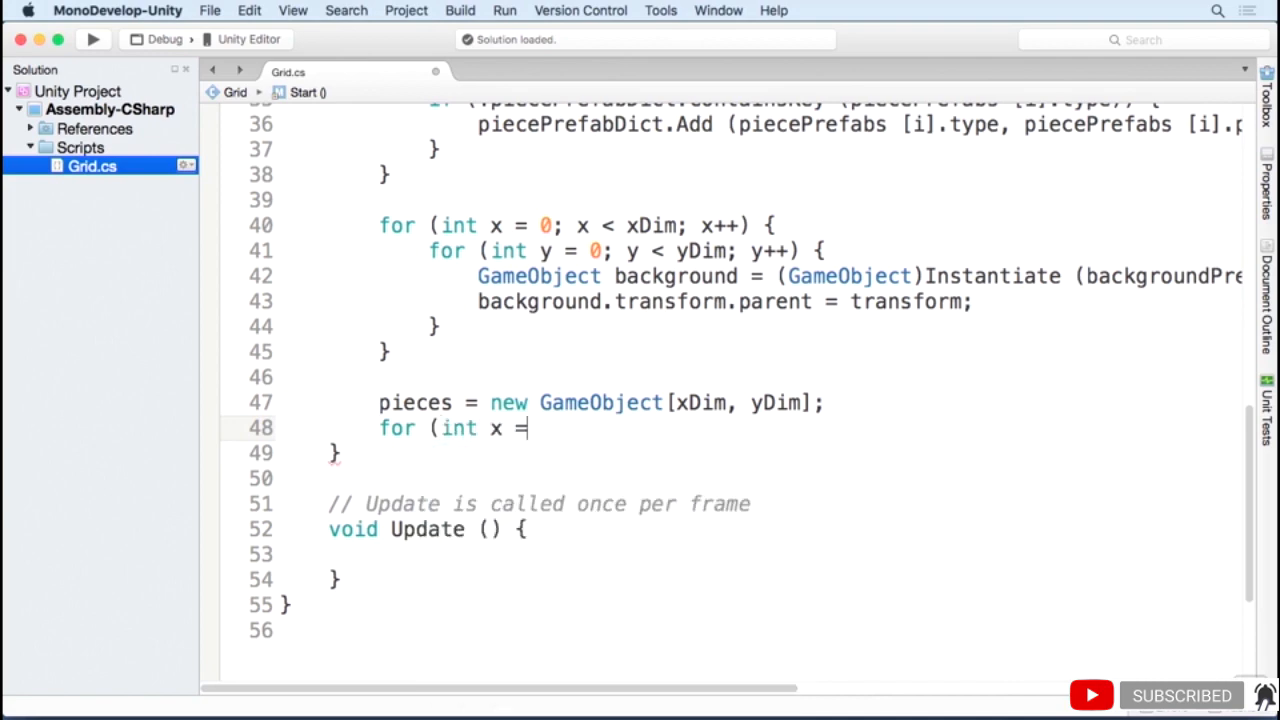
text(0; x < xDim; x++)
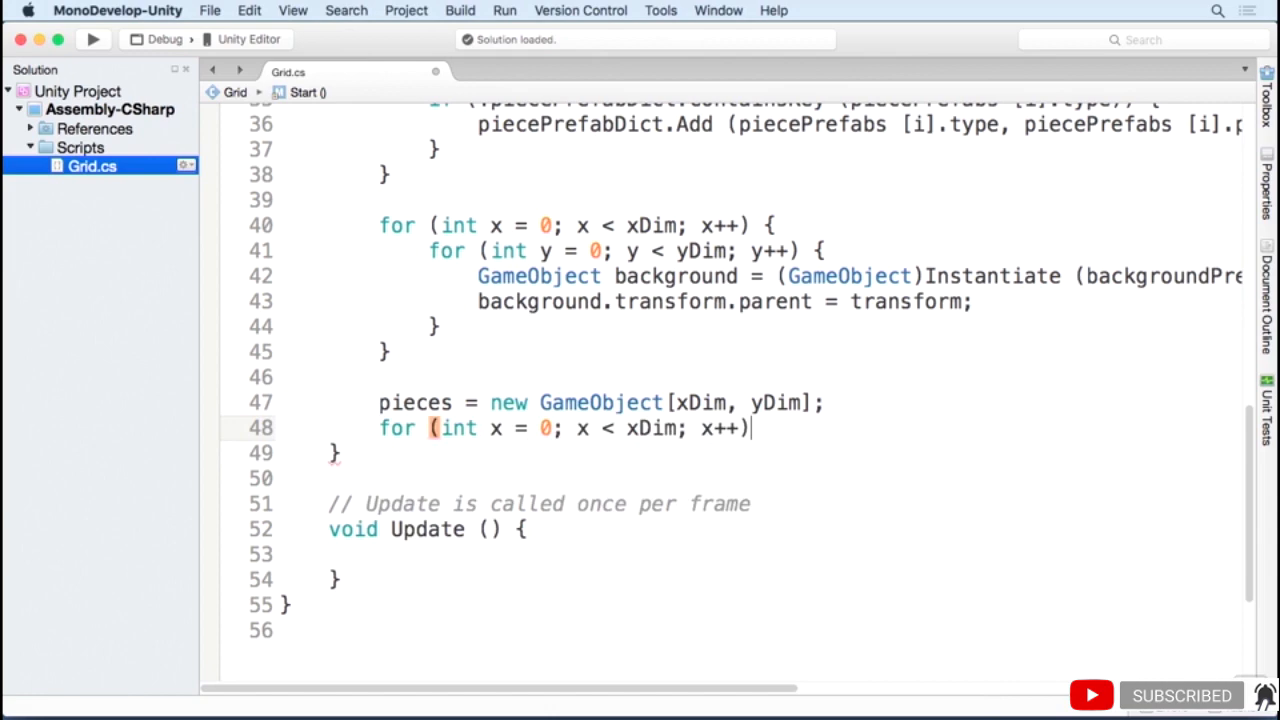
text({)
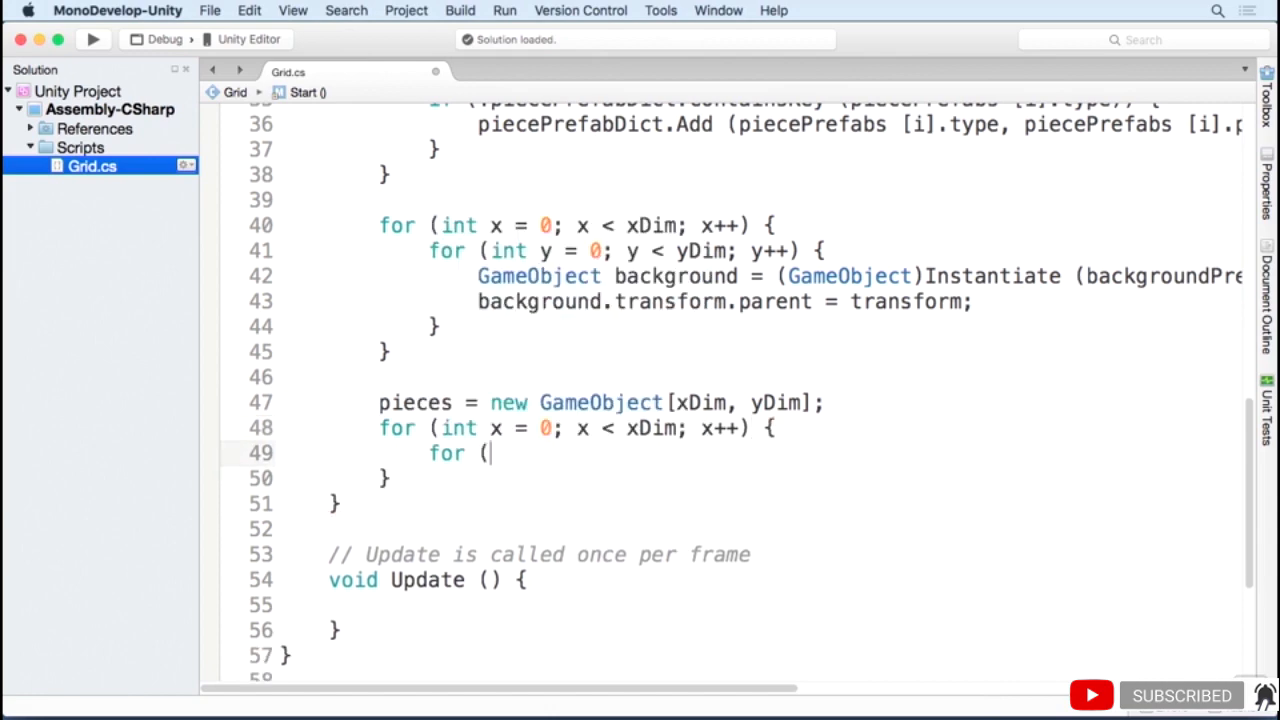
text(int y = 0; y < yDim; y++) {)
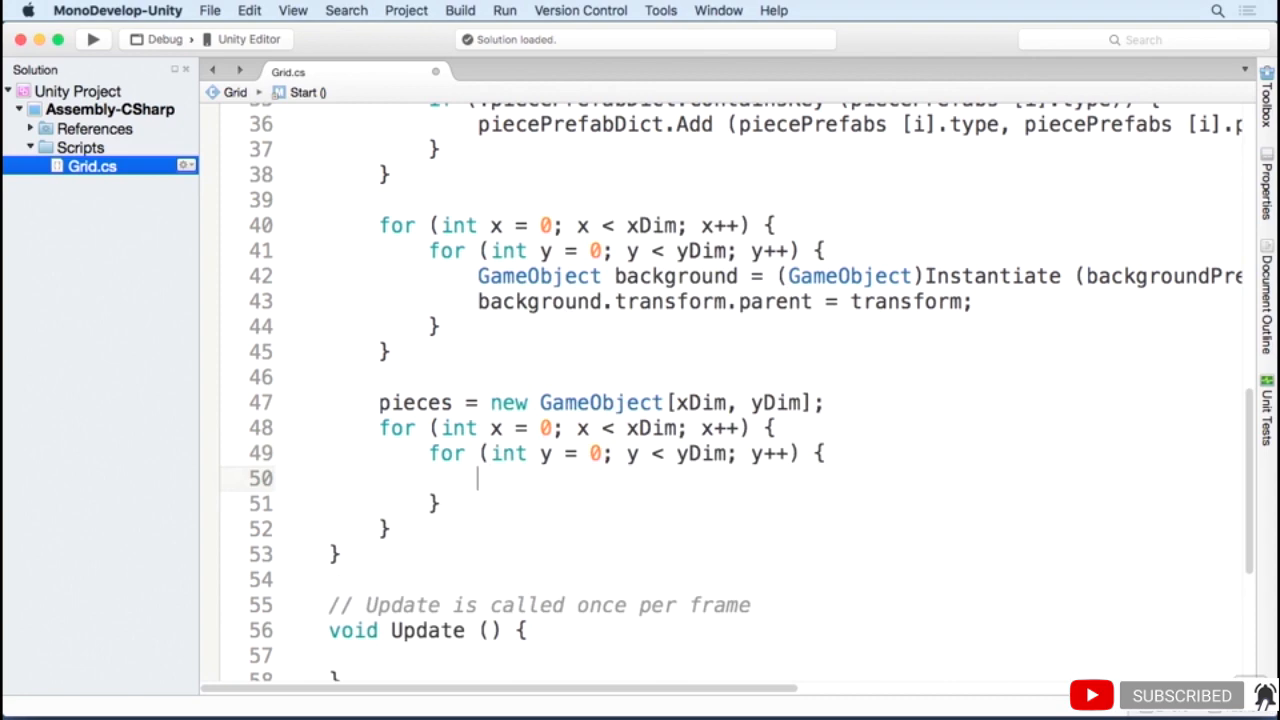
text(pieces[xm)
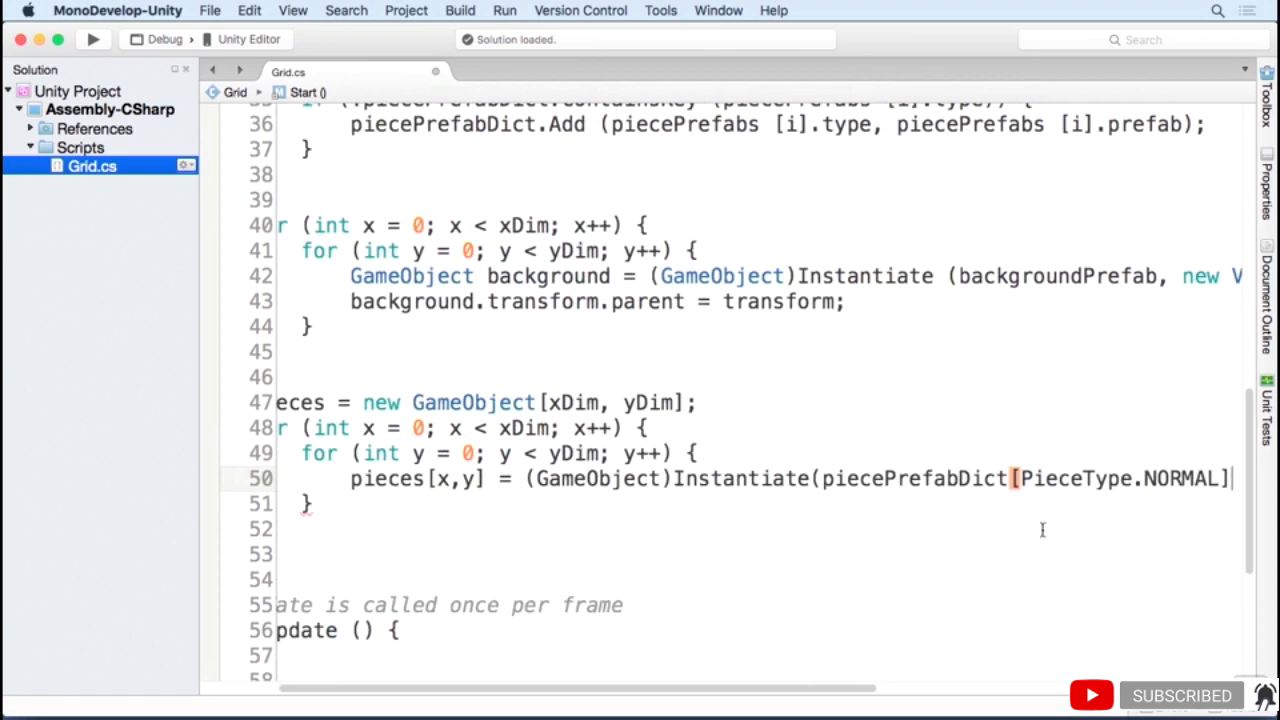
mouse_move(912, 500)
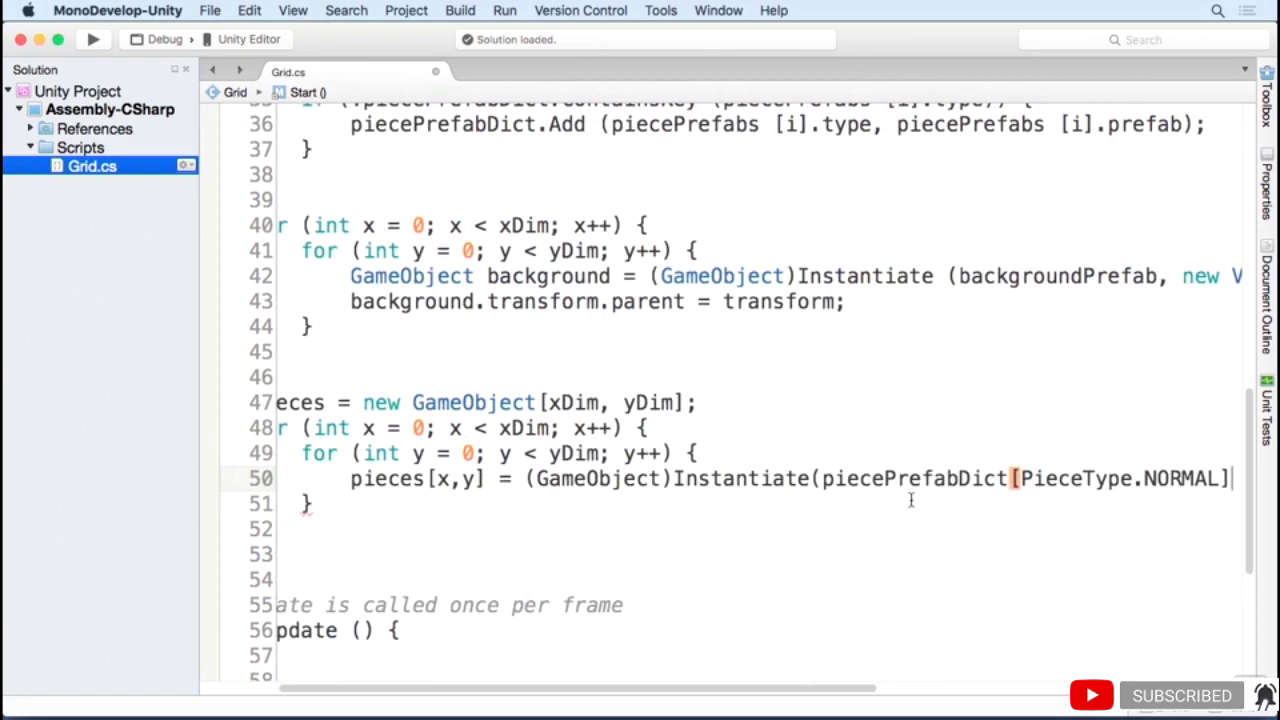
- Instantiate the NORMAL prefab at Vector3(x, y, 0), name it "Piece(x,y)" and parent it to transform
scroll(right, 3)
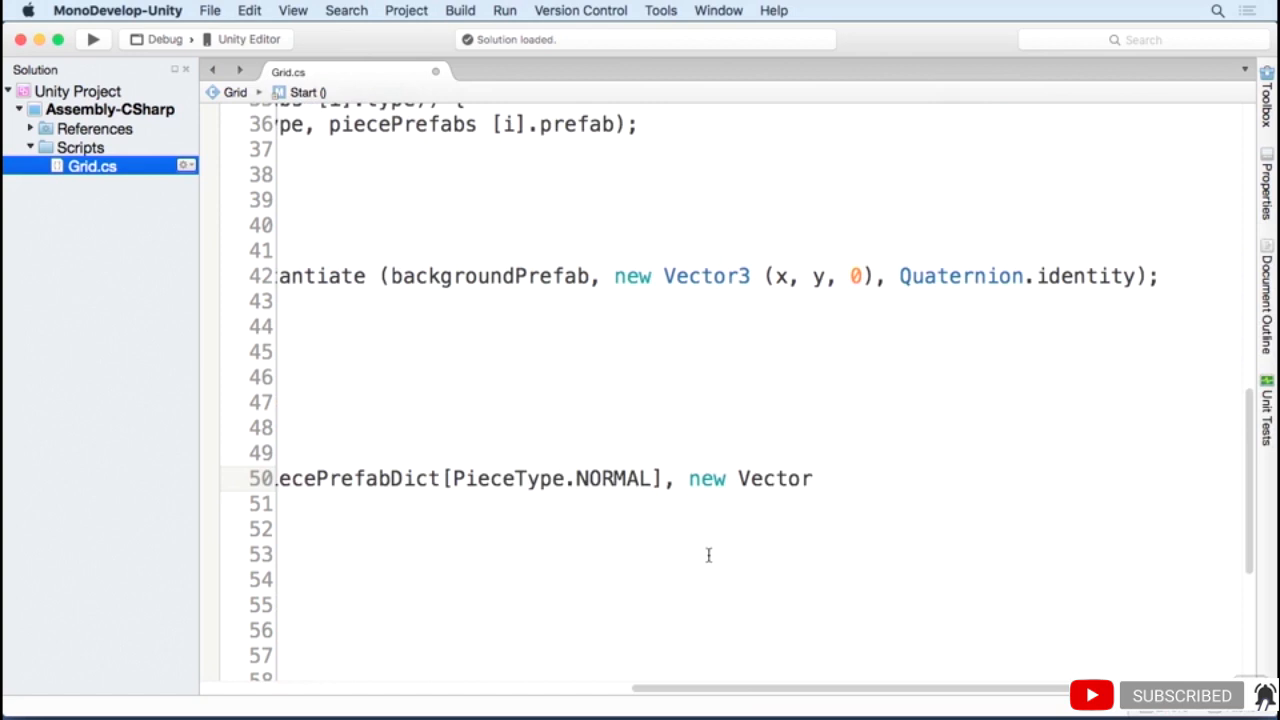
text(3()
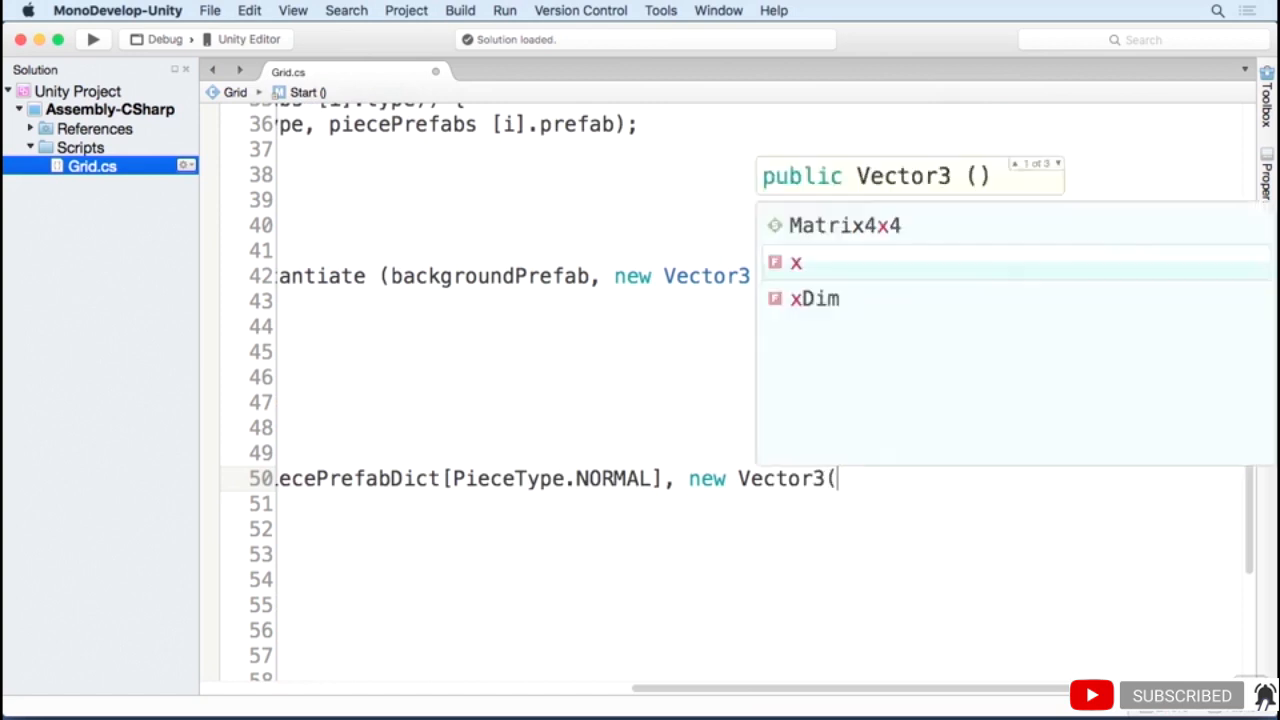
text(x, y, 0), Quaternion.identity);)
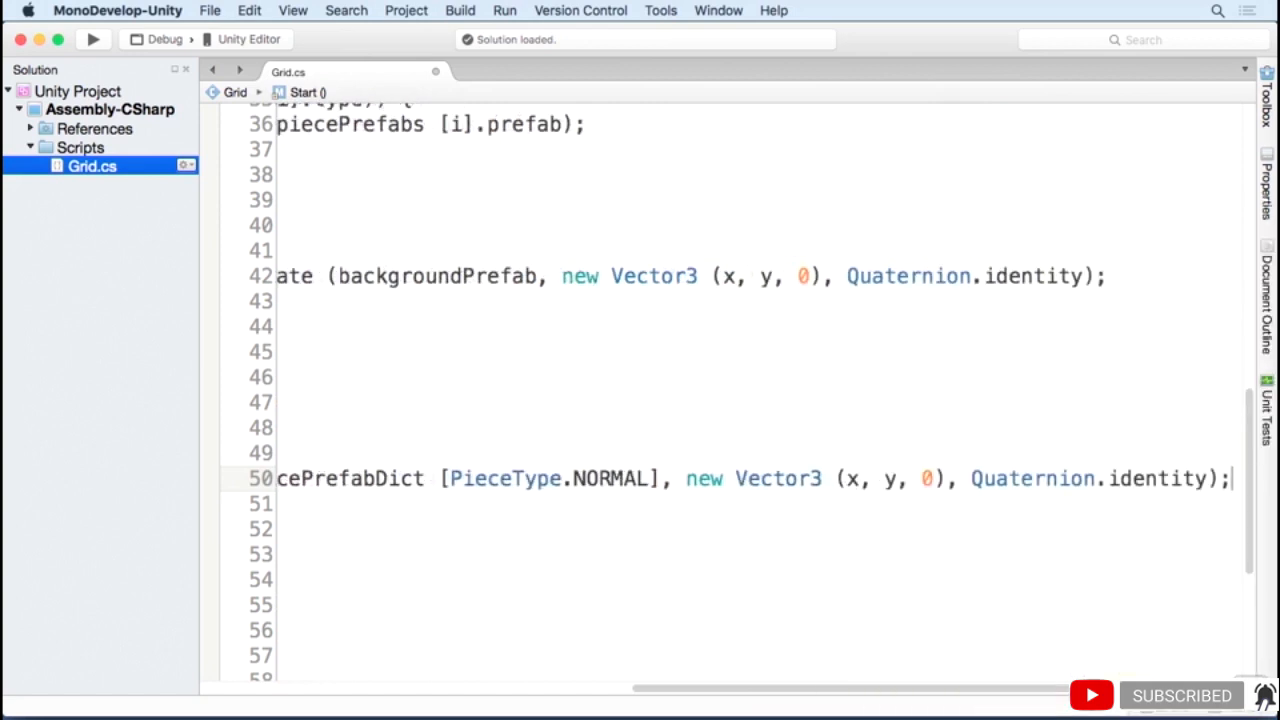
text(pieces[x,y].name =)
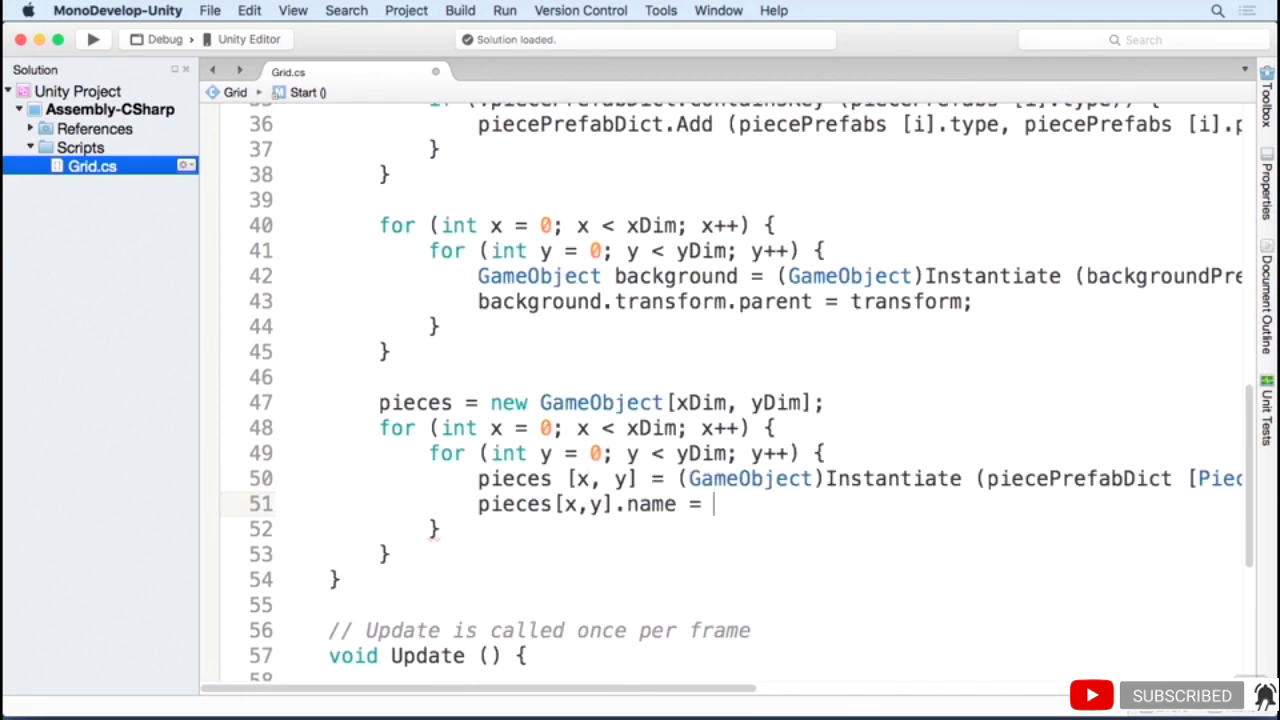
text("Piece(" + x + "," + y + ")";)
text(pieces[)
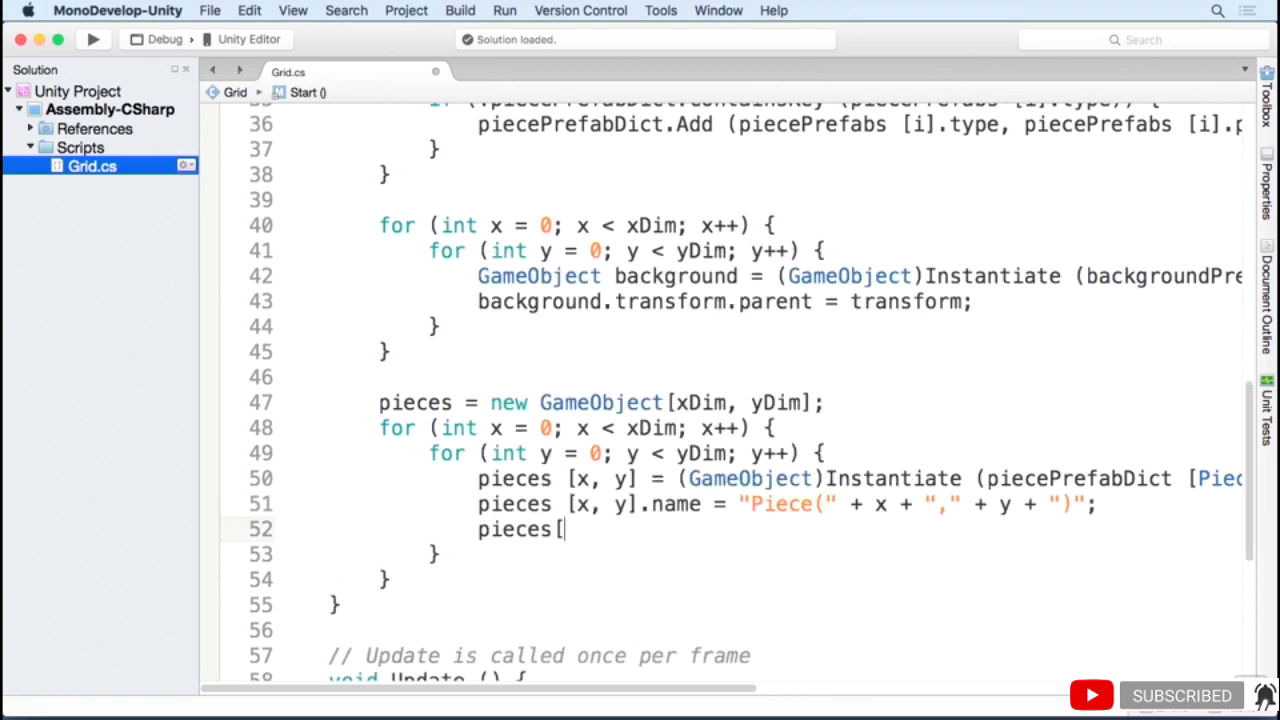
text(x, y].transform.parent = transform;)
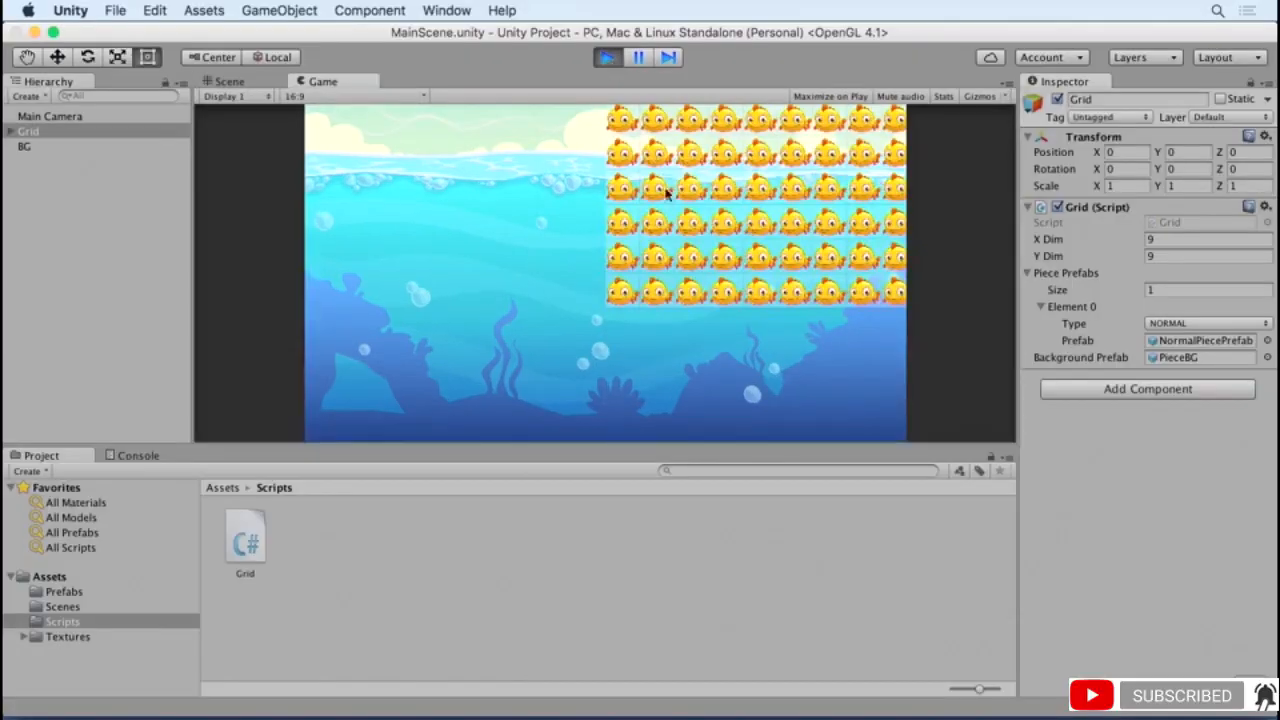
mouse_move(672, 188)
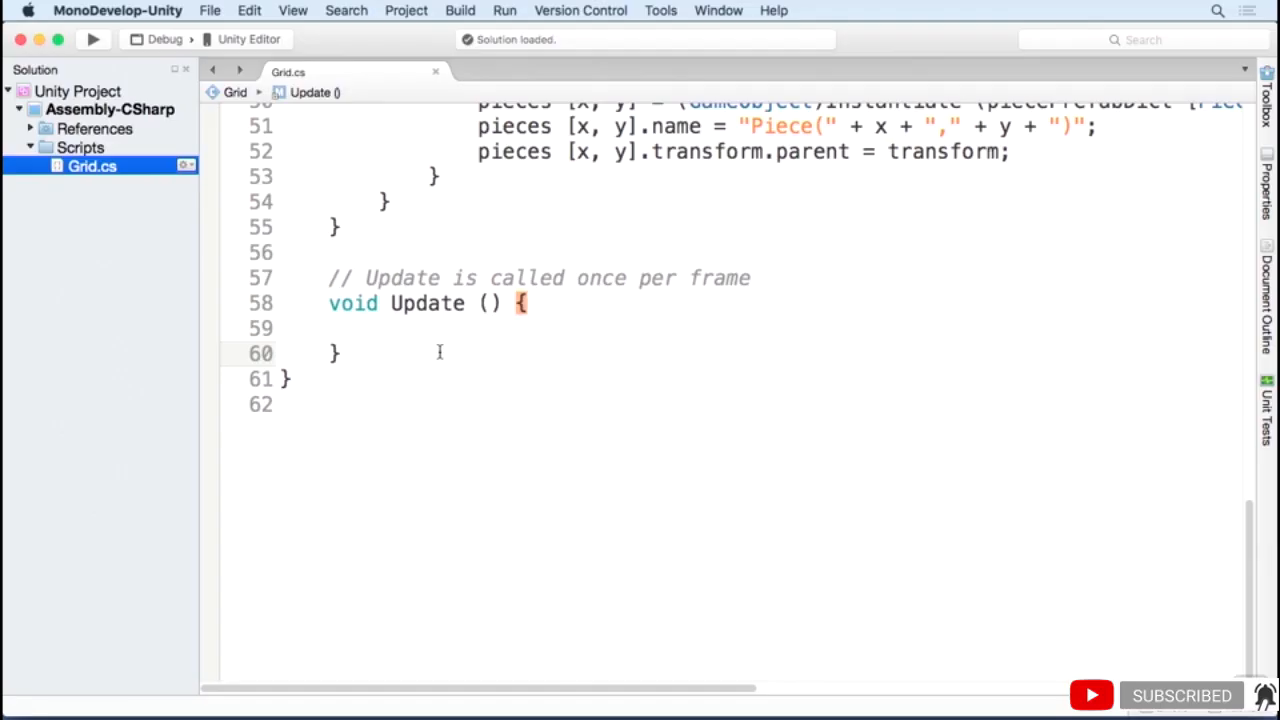
- Write GetWorldPosition(x, y) returning position.x - xDim/2.0f + x and position.y + yDim/2.0f - y
click(340, 352)
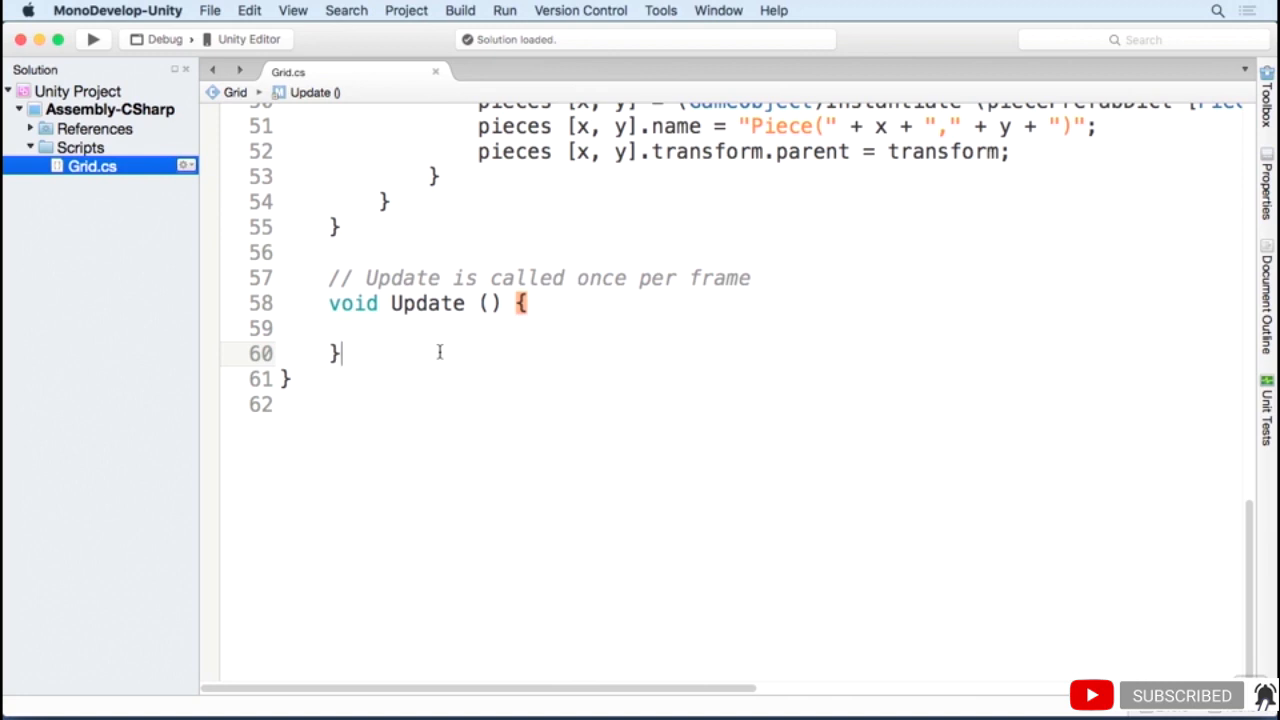
text(Vector3)
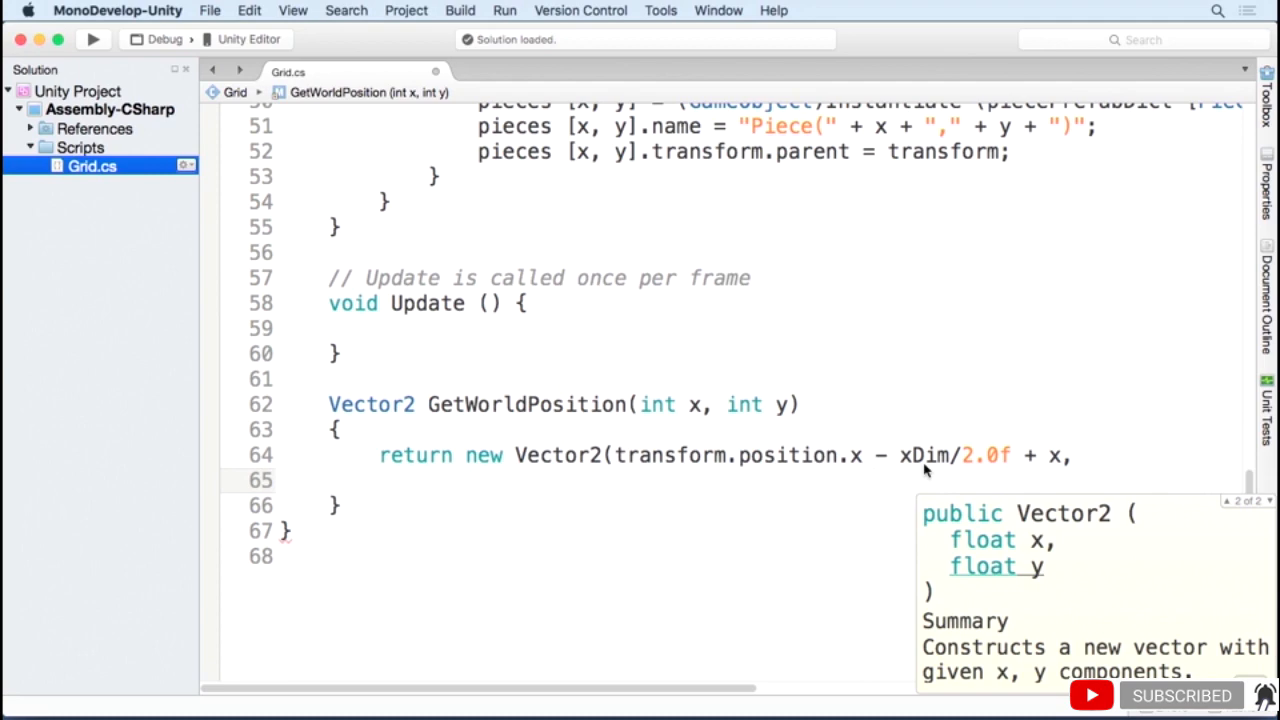
mouse_move(1060, 476)
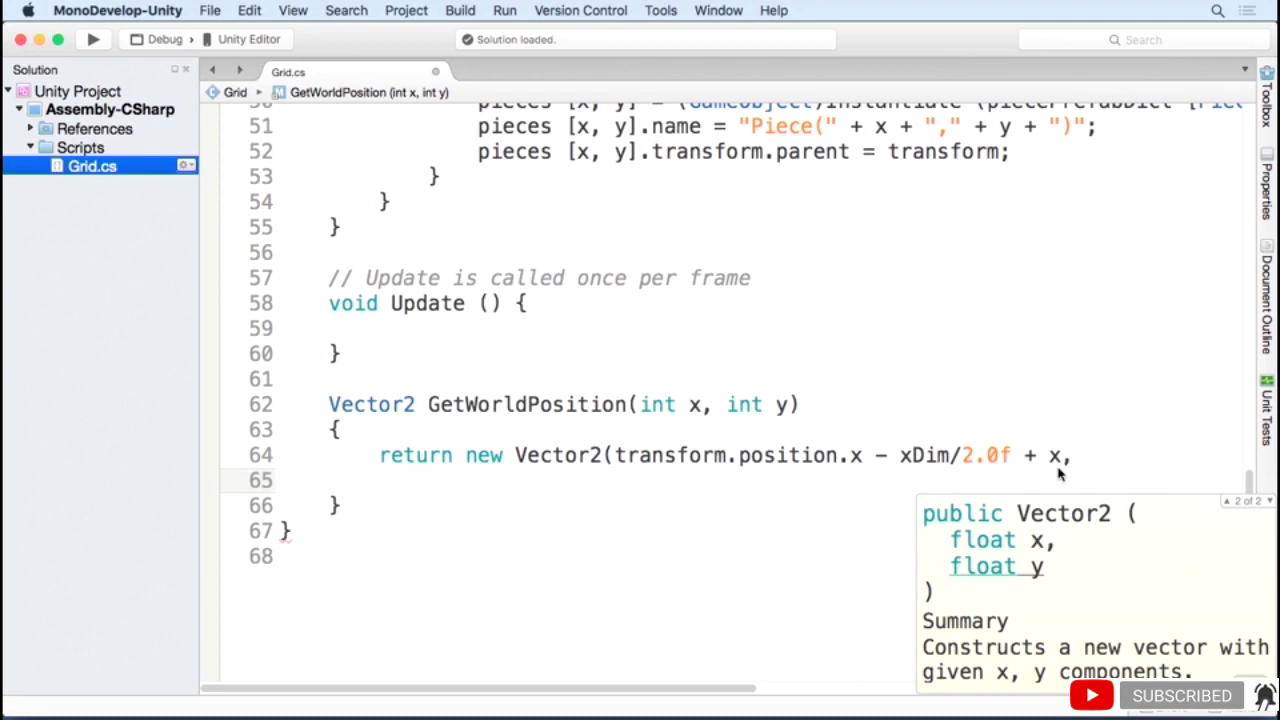
click(428, 480)
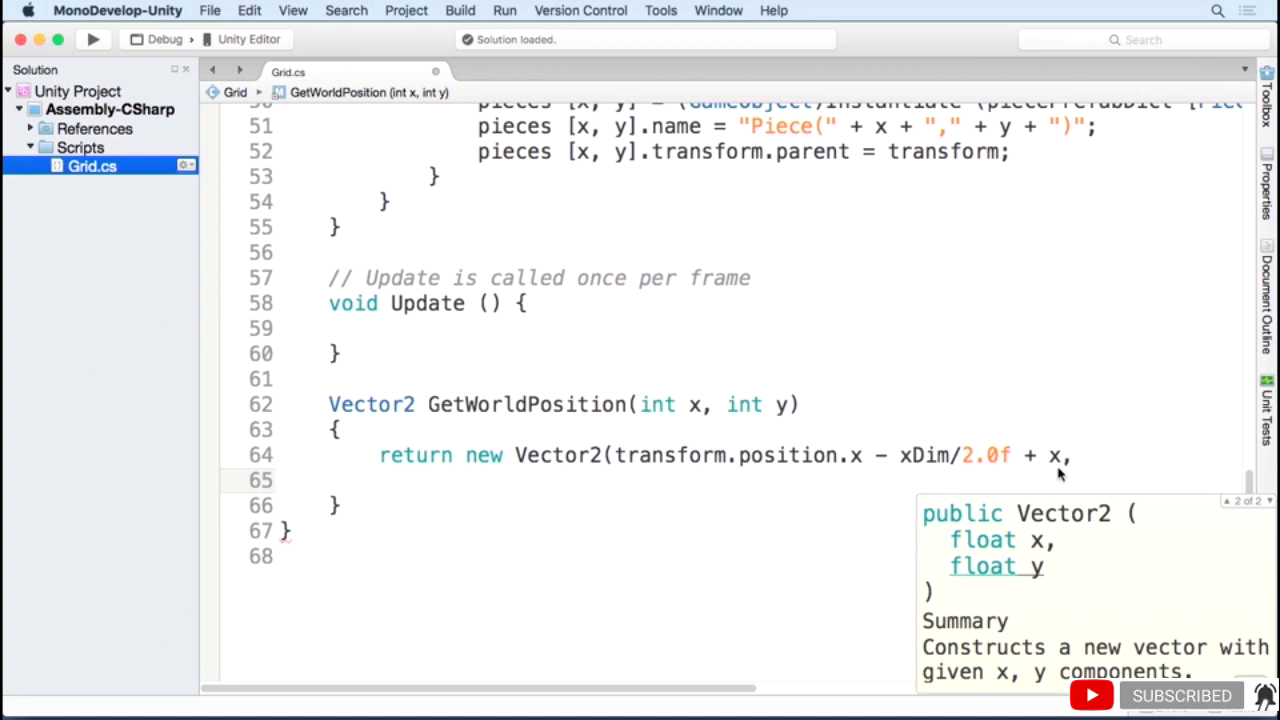
text(transform.position.y + yDim/2.0f - y);)
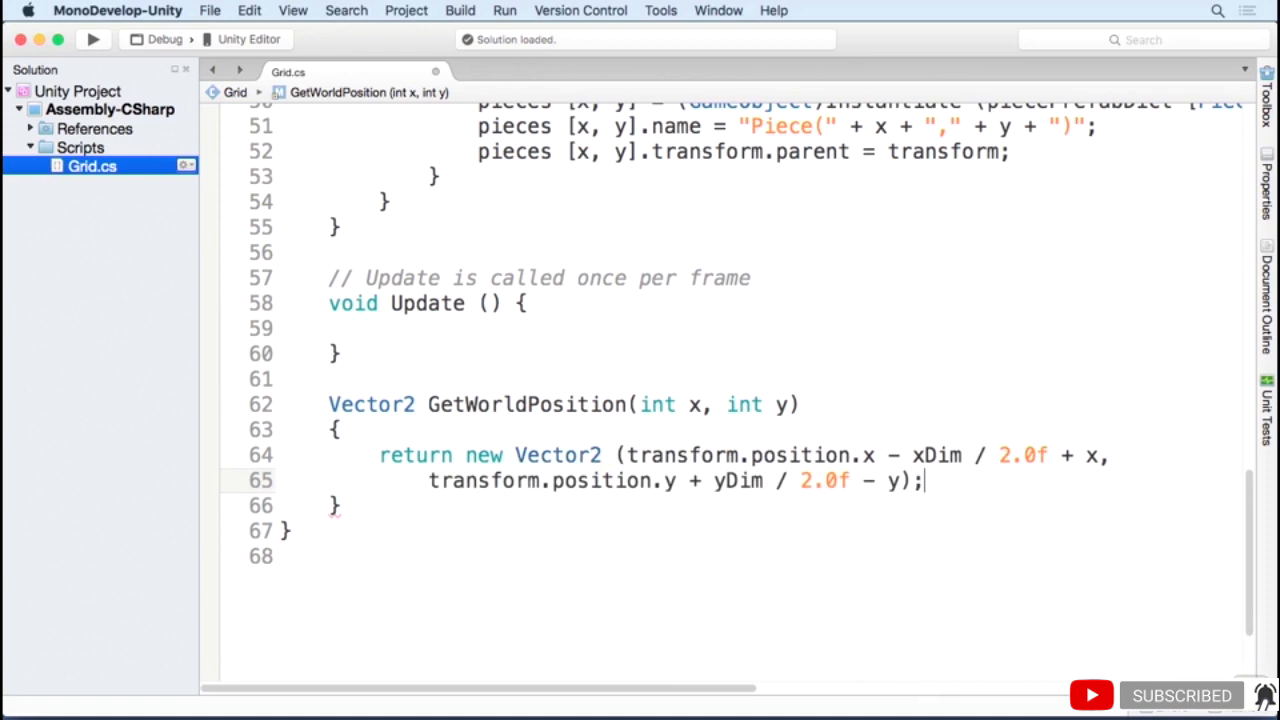
scroll(up, 3)
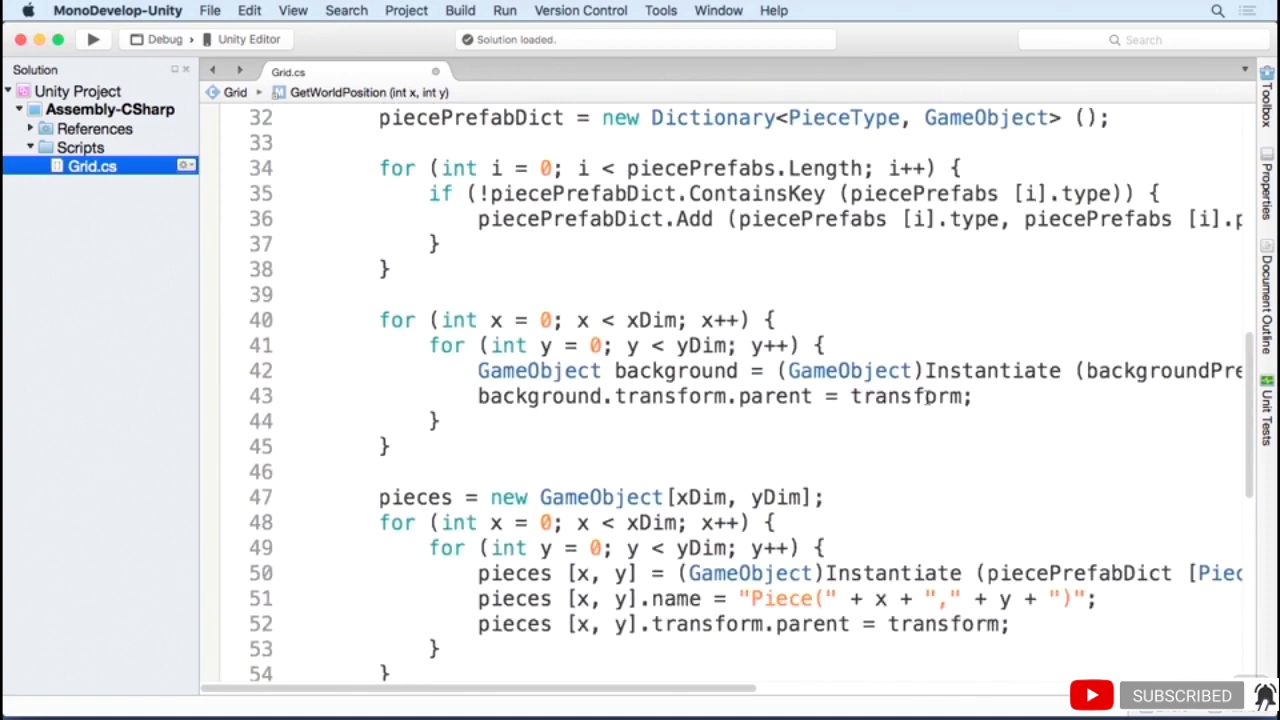
- Replace new Vector3(x, y, 0) in the Instantiate call with GetWorldPosition(x, y)
scroll(right, 3)
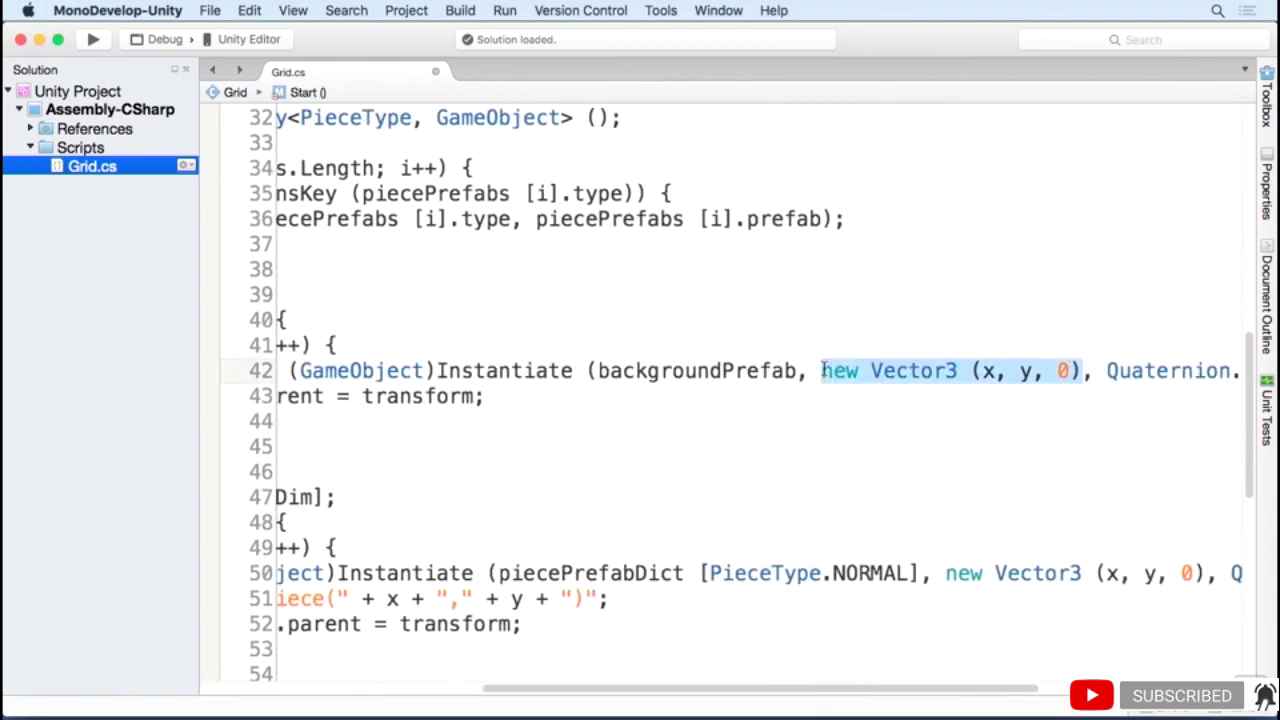
text(GetWorldPosition()
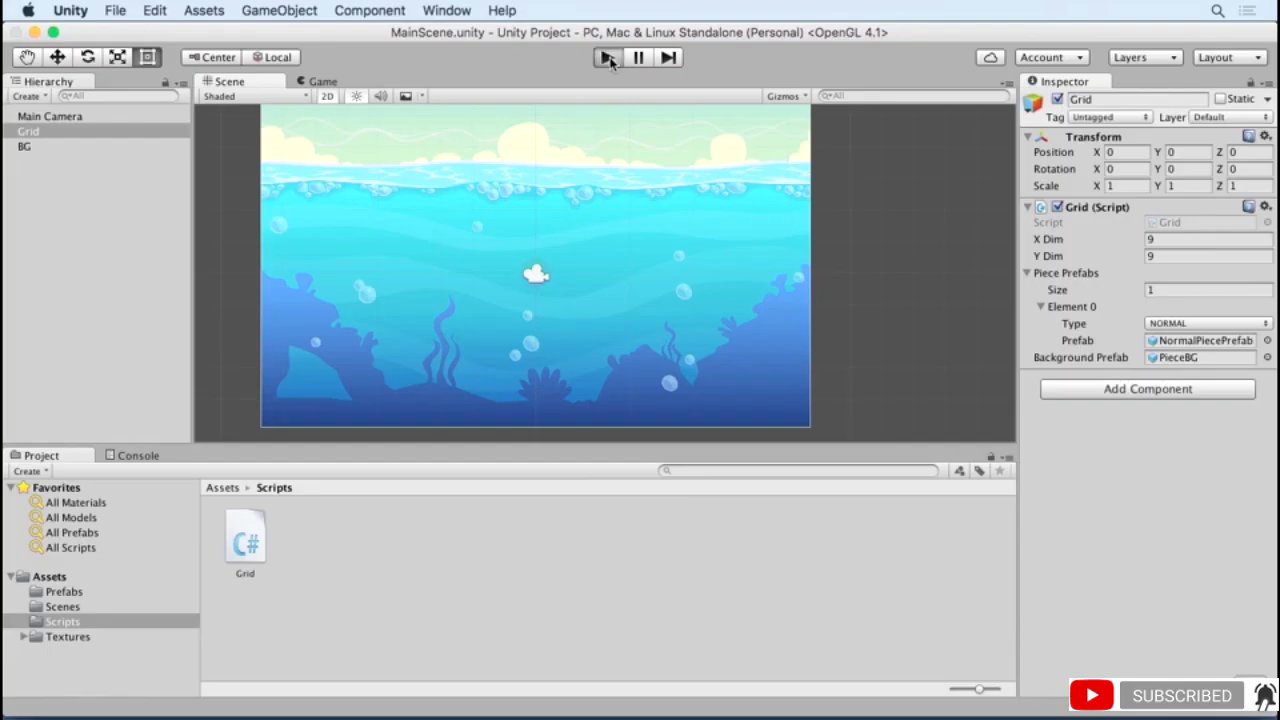
- Play the scene to check the centred 9x9 fish grid, then return to the Scene view
click(608, 56)
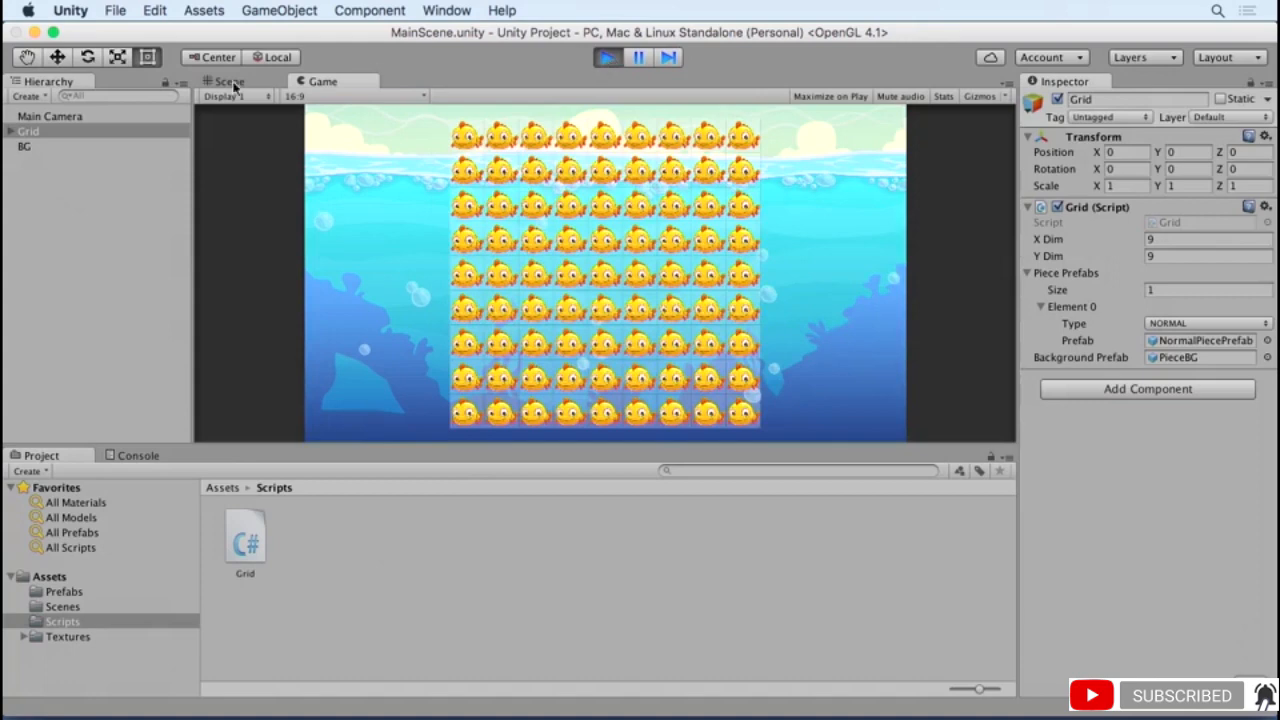
click(228, 80)
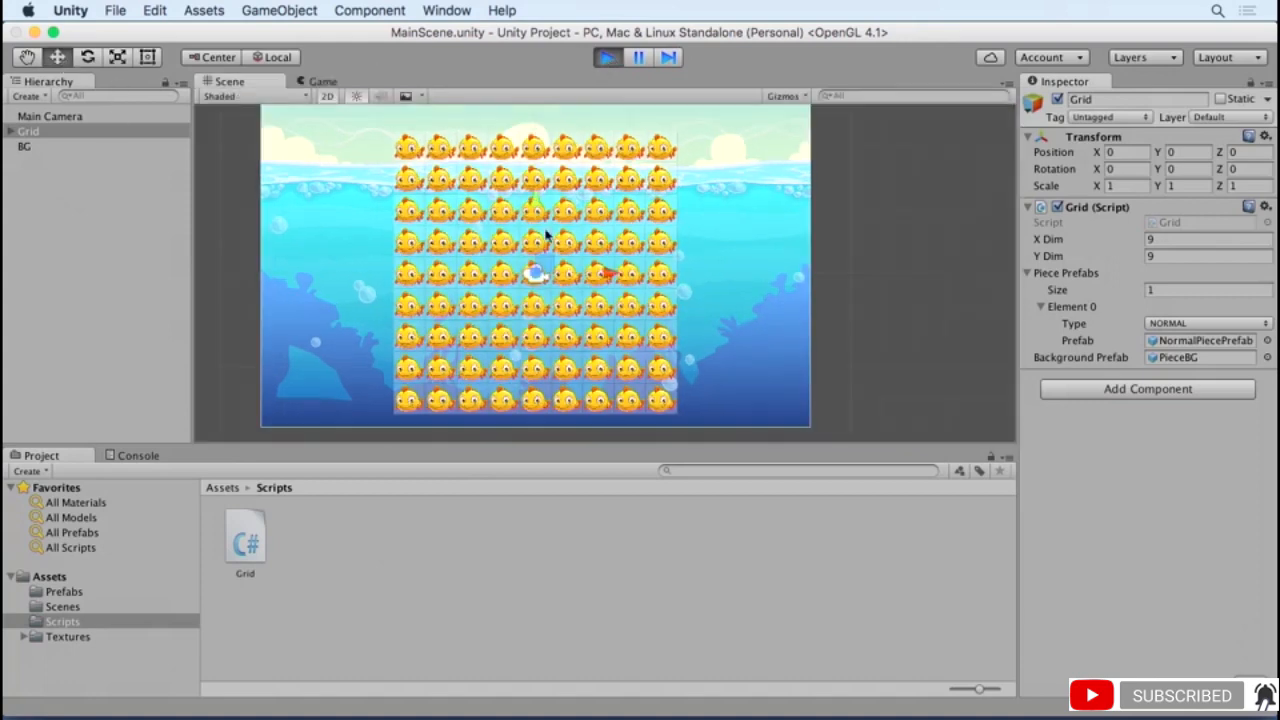